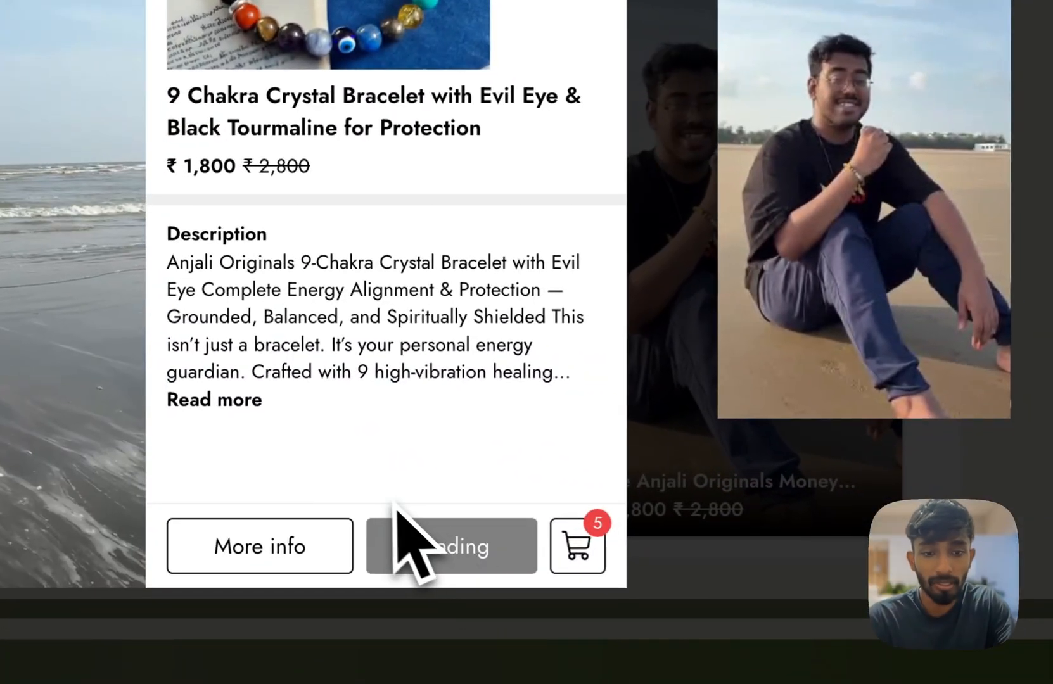
Add the 9 Chakra Crystal Bracelet to the cart, view the cart, and scroll the homepage carousel
click(444, 546)
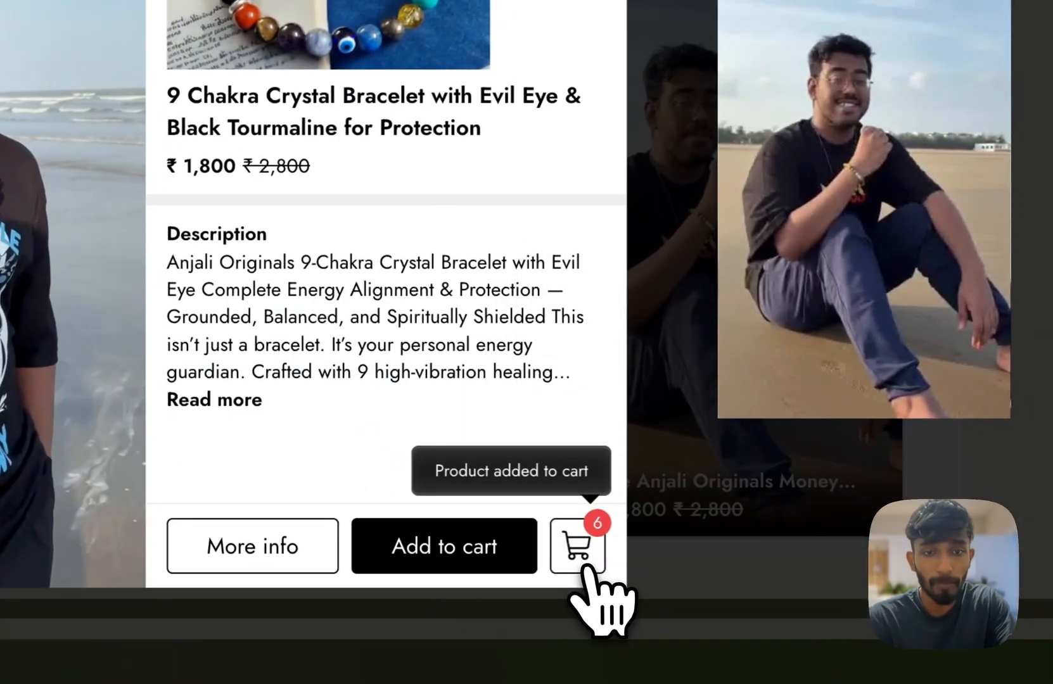
click(579, 546)
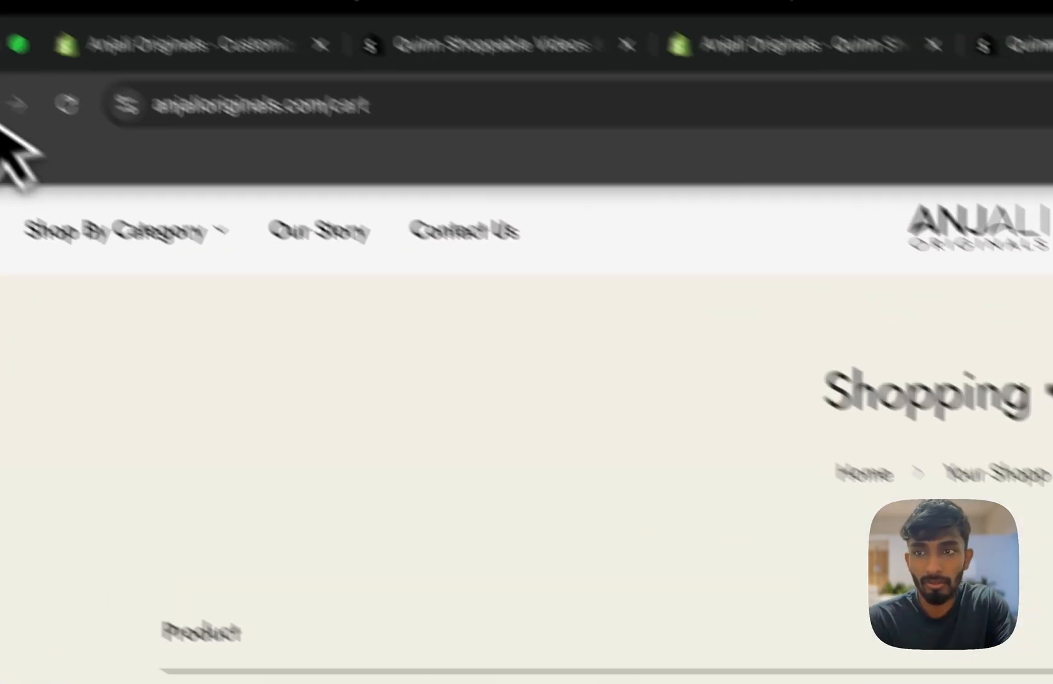
scroll(down, 3)
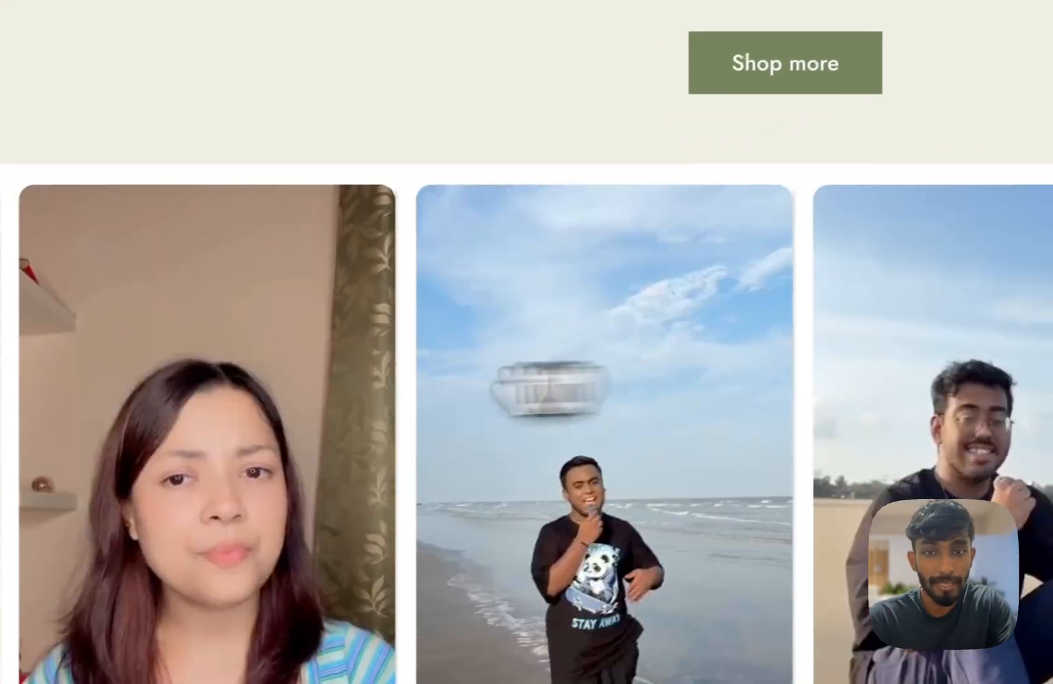
scroll(down, 3)
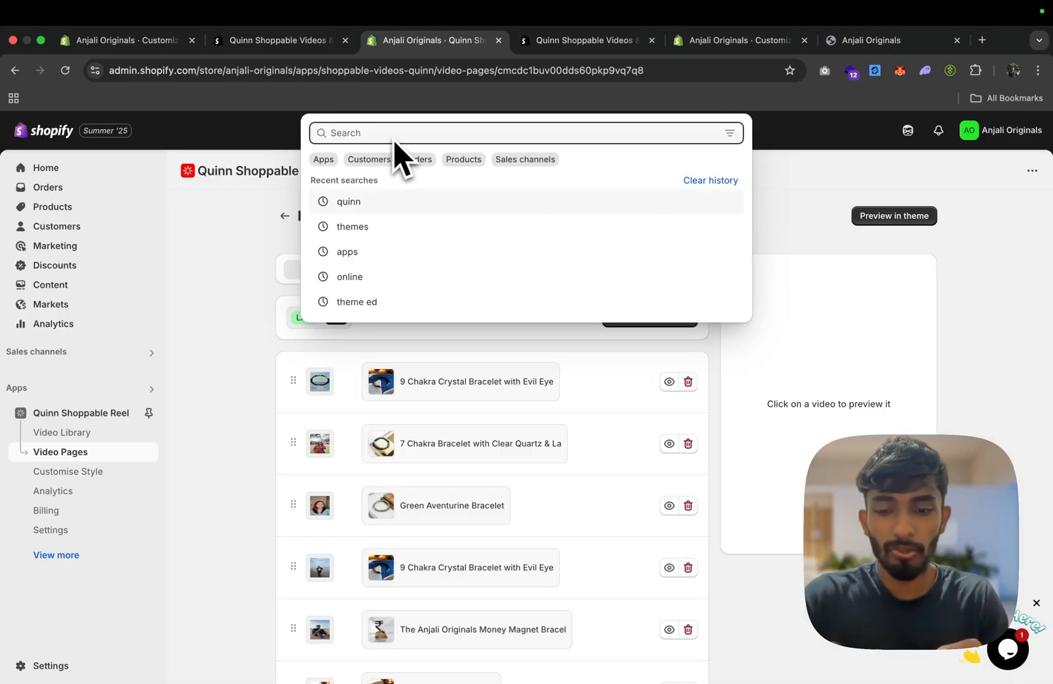
Search the admin for 'Quinn' and open the Quinn Shoppable Videos & Reels listing
text(Quinn)
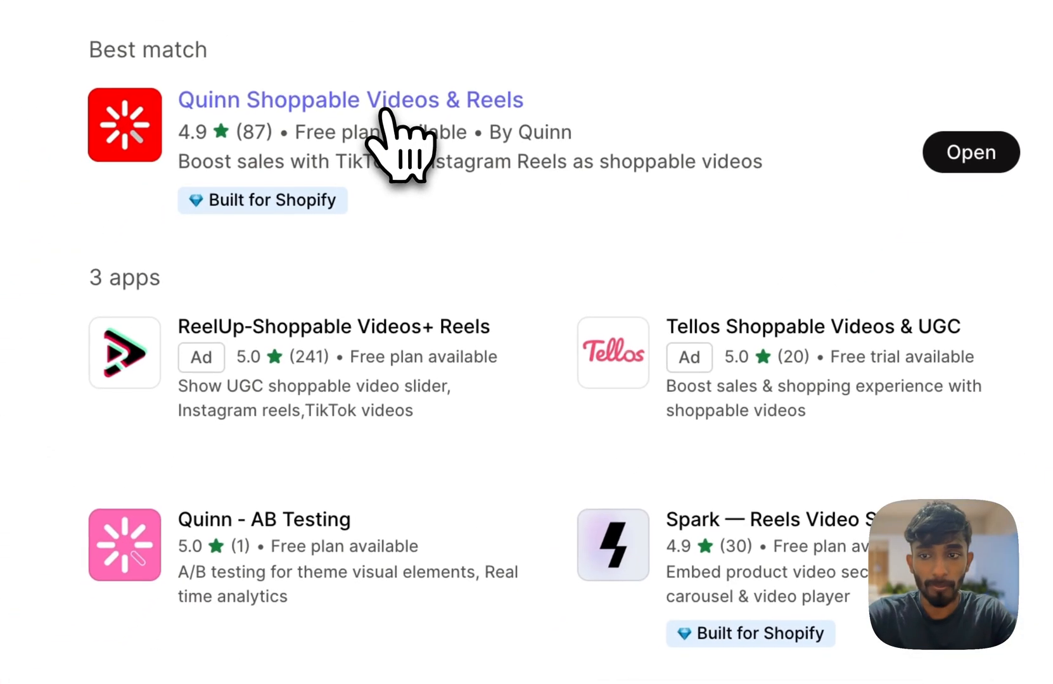
click(354, 99)
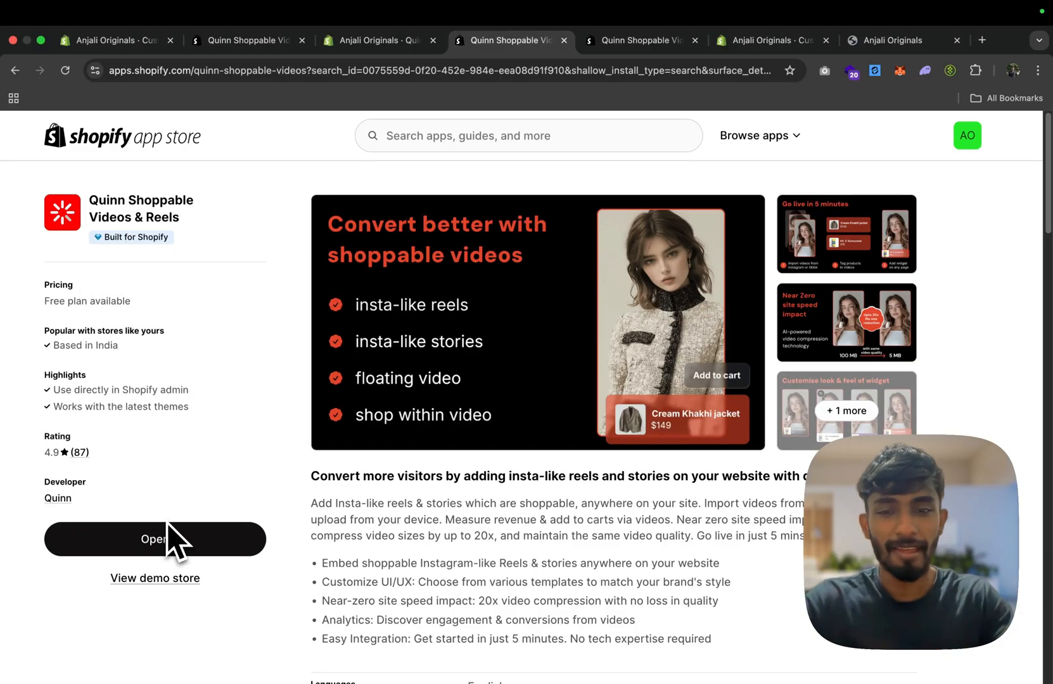
Open the Quinn app from its listing and switch to the new admin tab
click(155, 539)
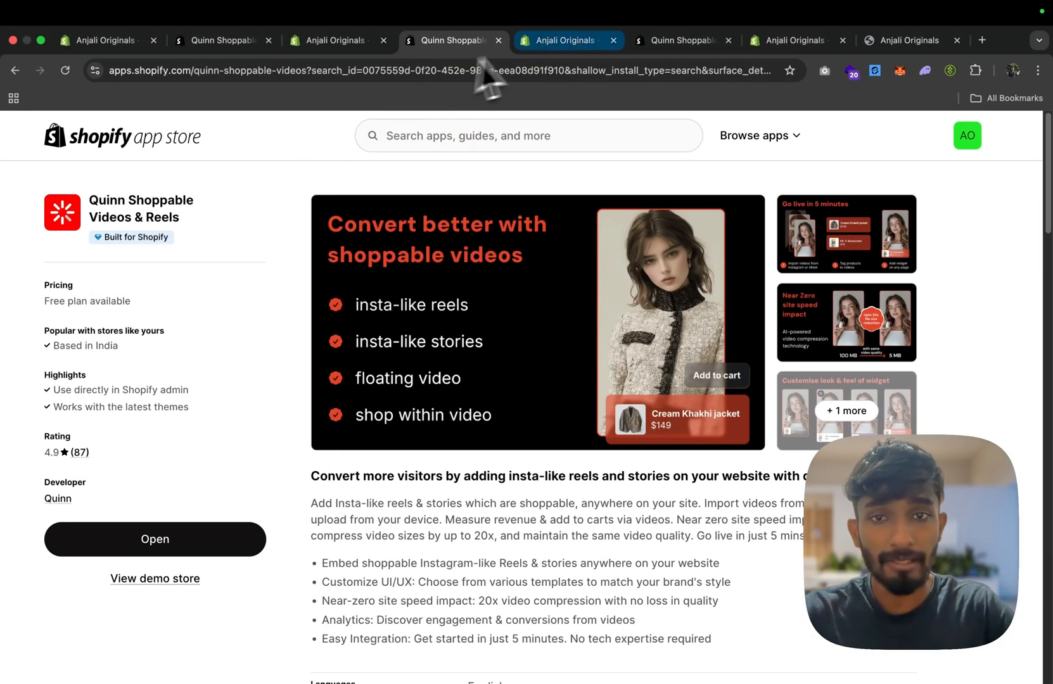
click(154, 539)
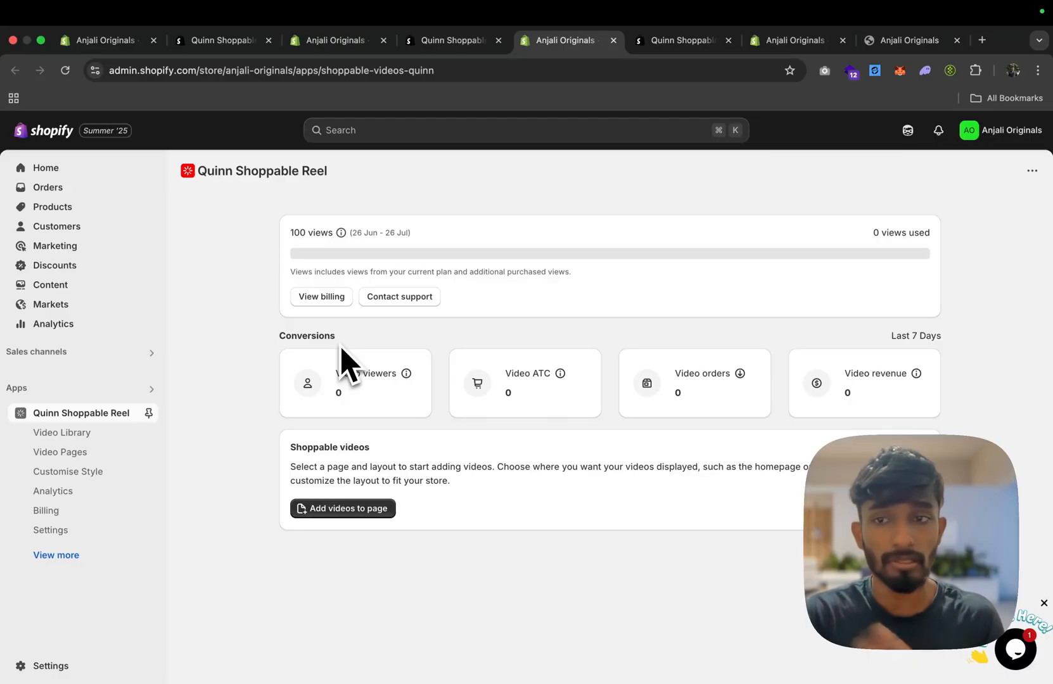
In Video Library, choose upload from computer and view the 9 Chakra Crystal Bracelet tagging
click(343, 508)
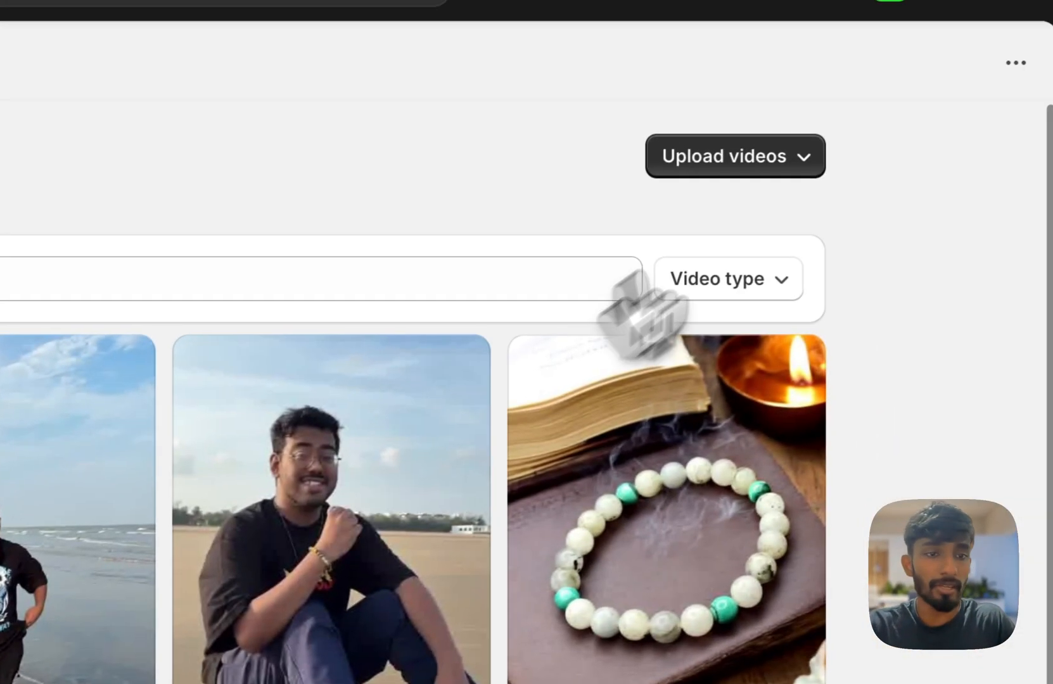
click(734, 156)
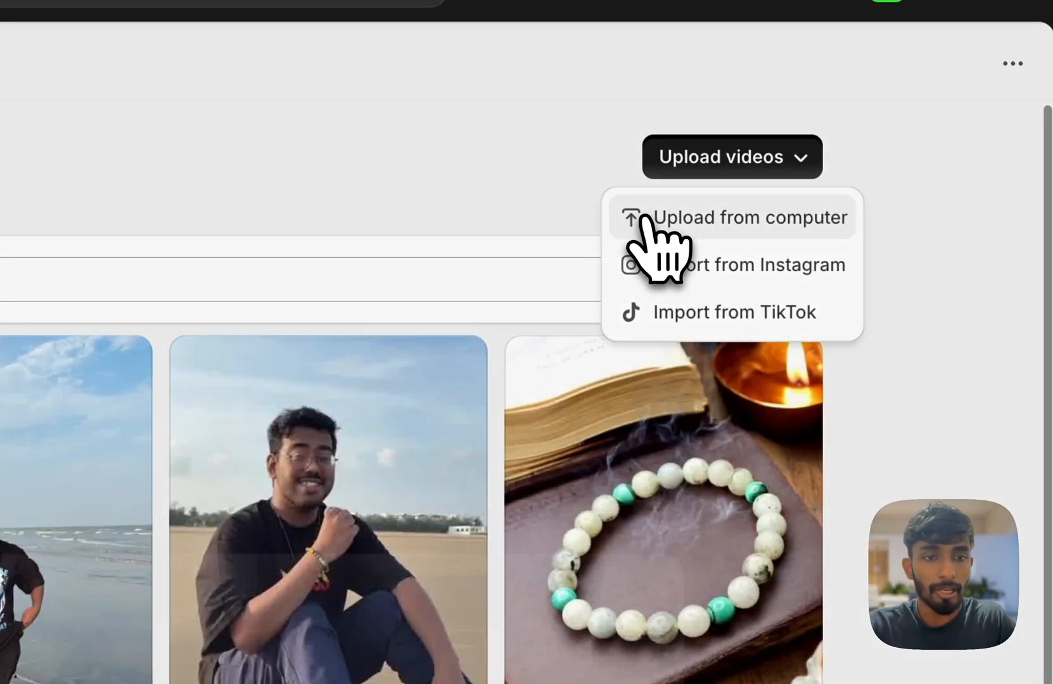
click(750, 217)
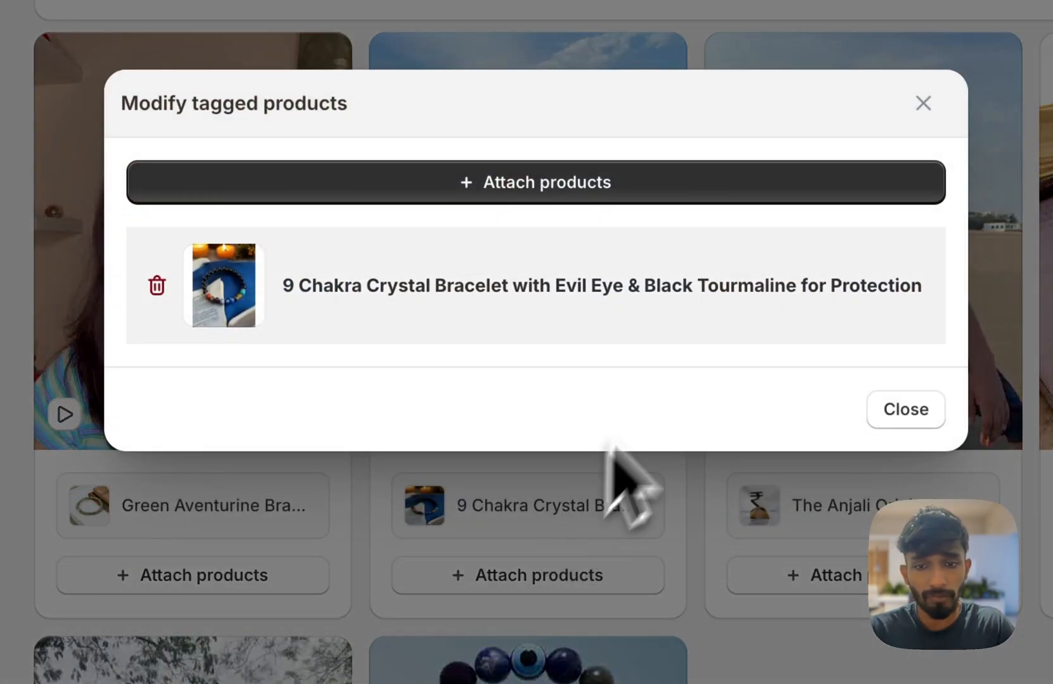
Close the Modify tagged products dialog to return to the video library
click(905, 409)
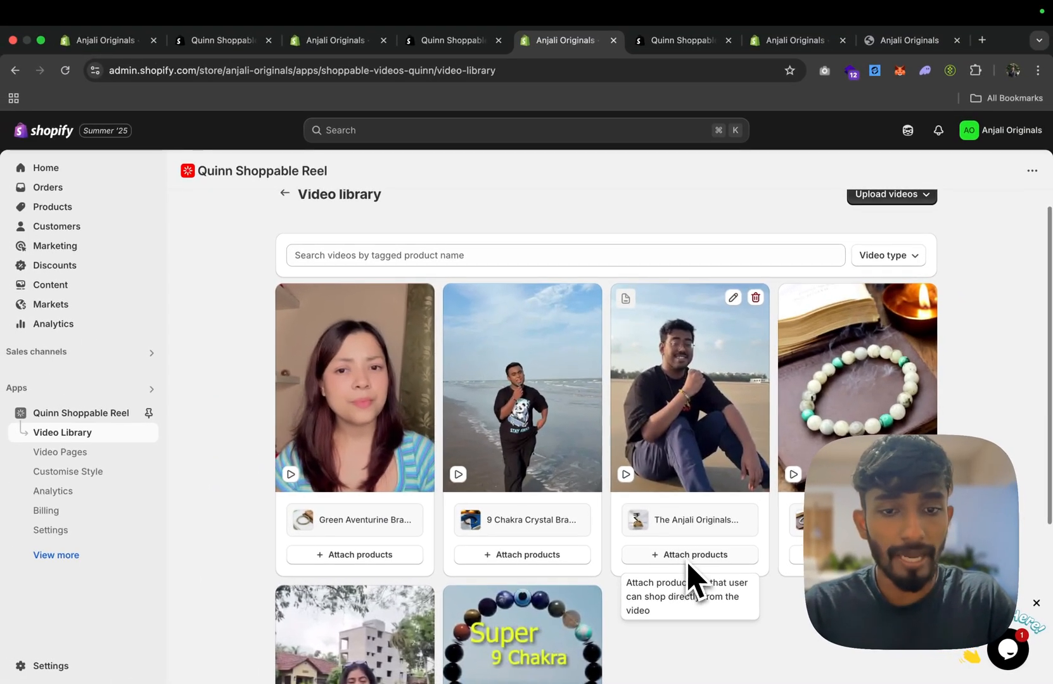
mouse_move(45, 510)
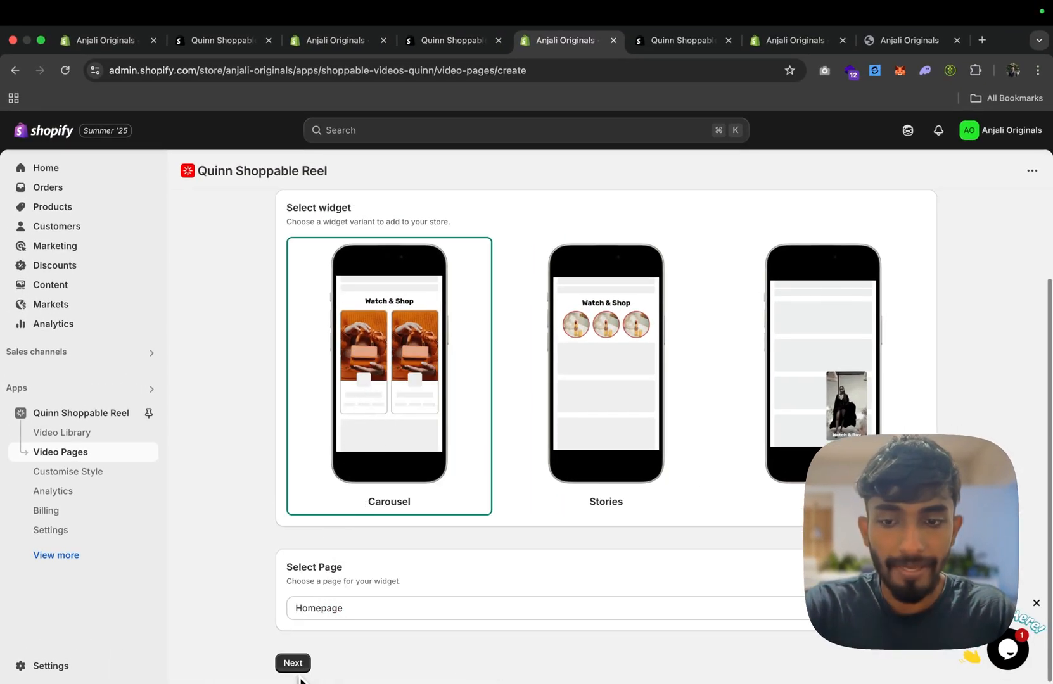
Confirm the Homepage Carousel widget setup and proceed to step 2, video selection
click(292, 663)
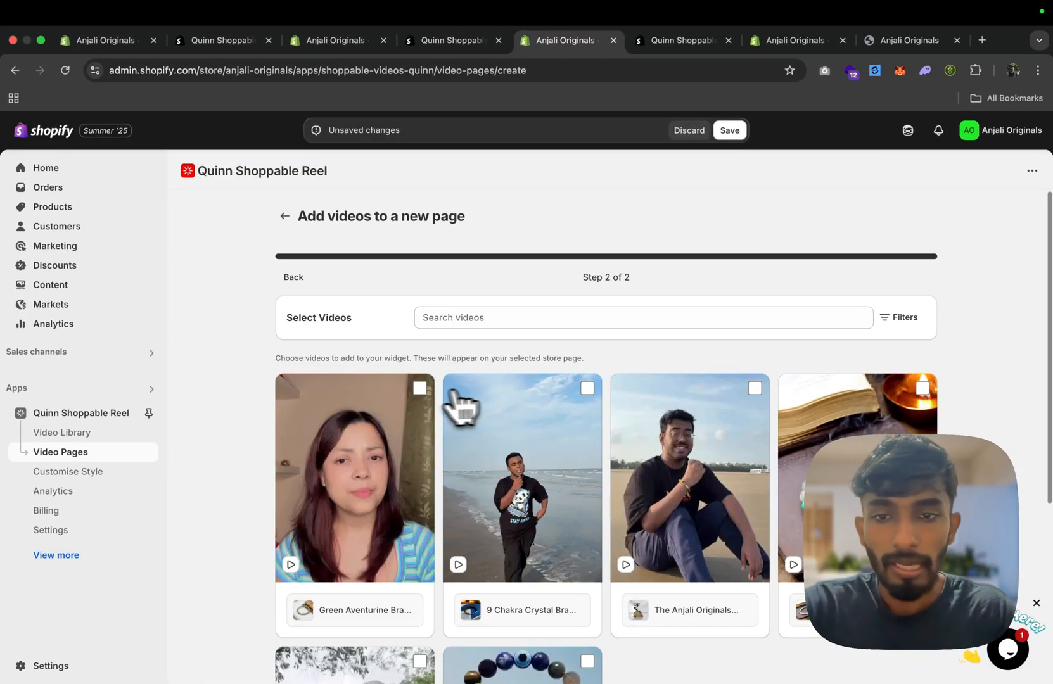
Select all videos including the beach video, save, hit the duplicate-carousel error, and go back
click(921, 388)
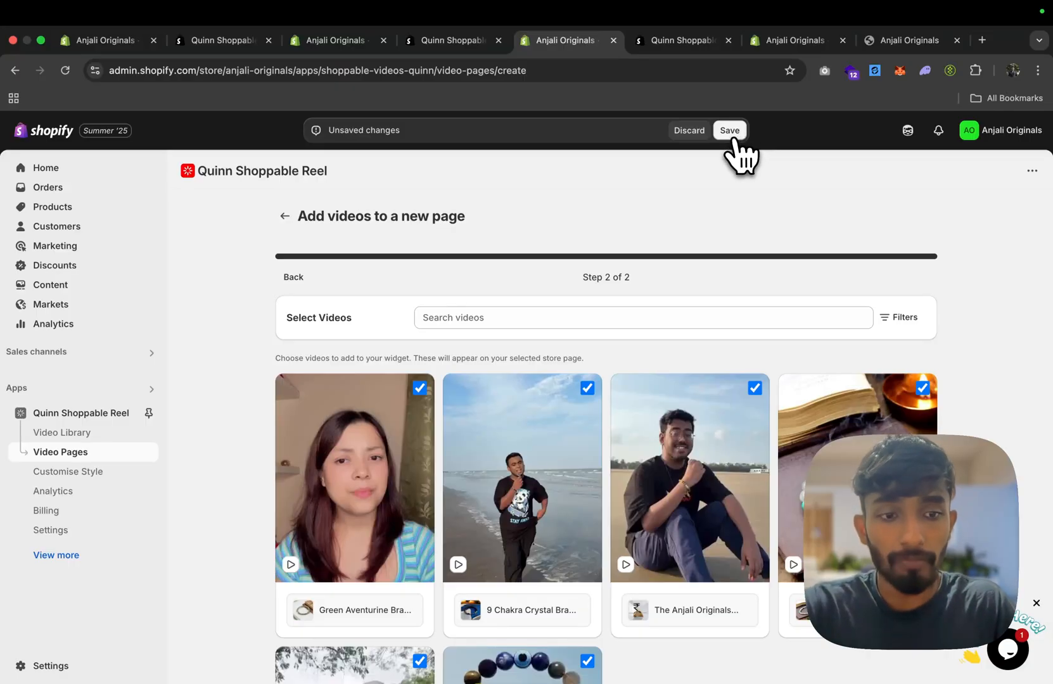
click(730, 131)
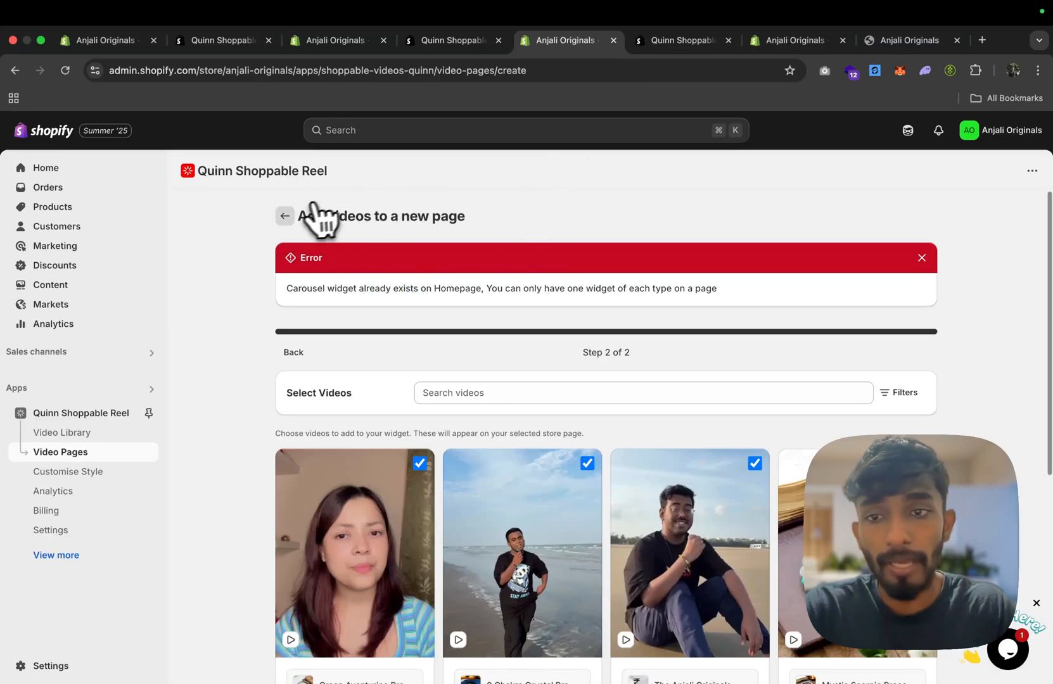
click(285, 216)
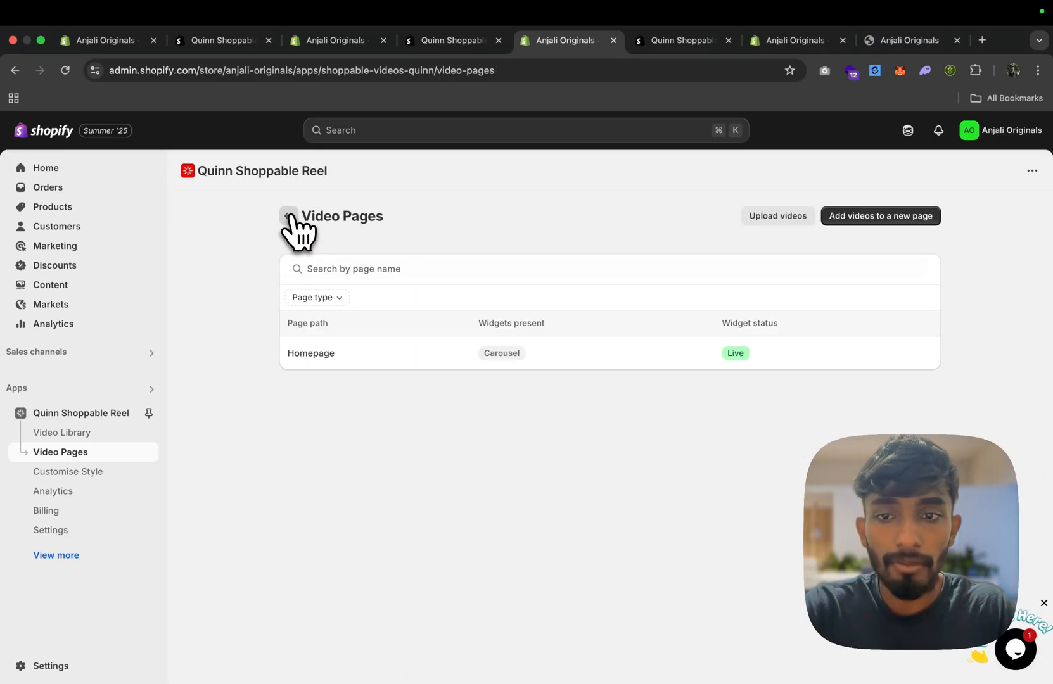
Open the live Homepage carousel and preview it in the store theme editor
click(311, 353)
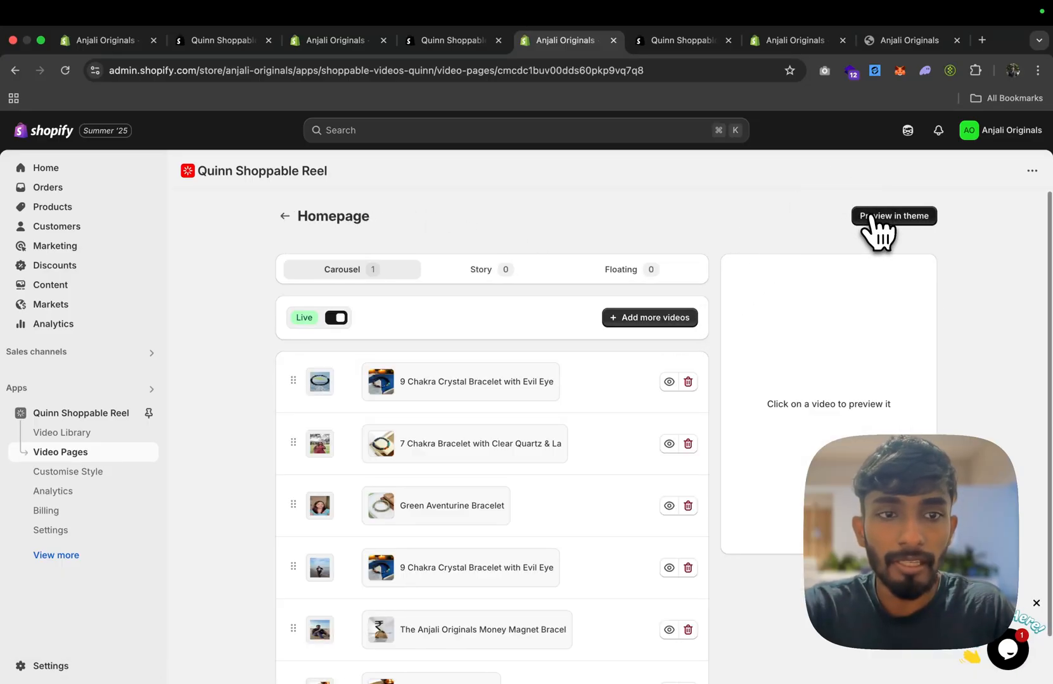
click(893, 215)
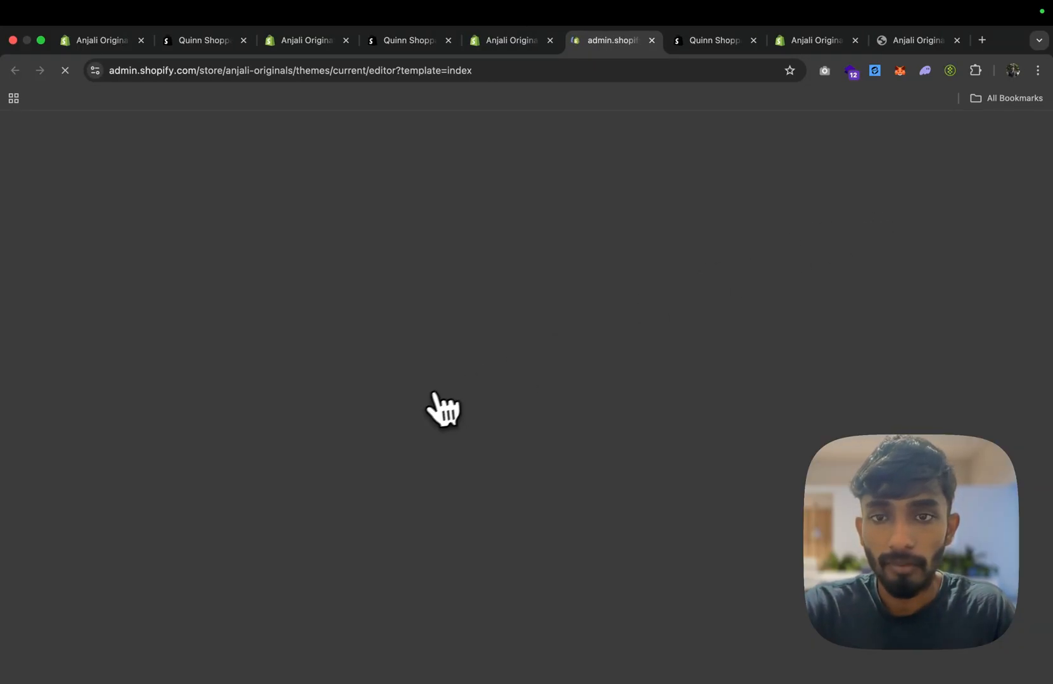